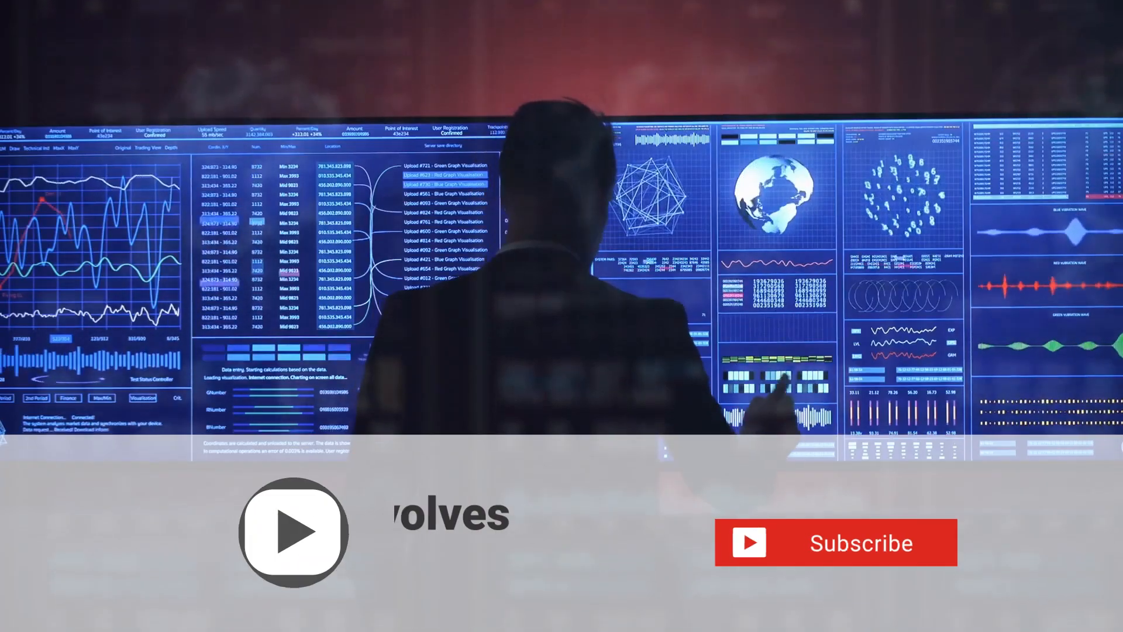
click(840, 543)
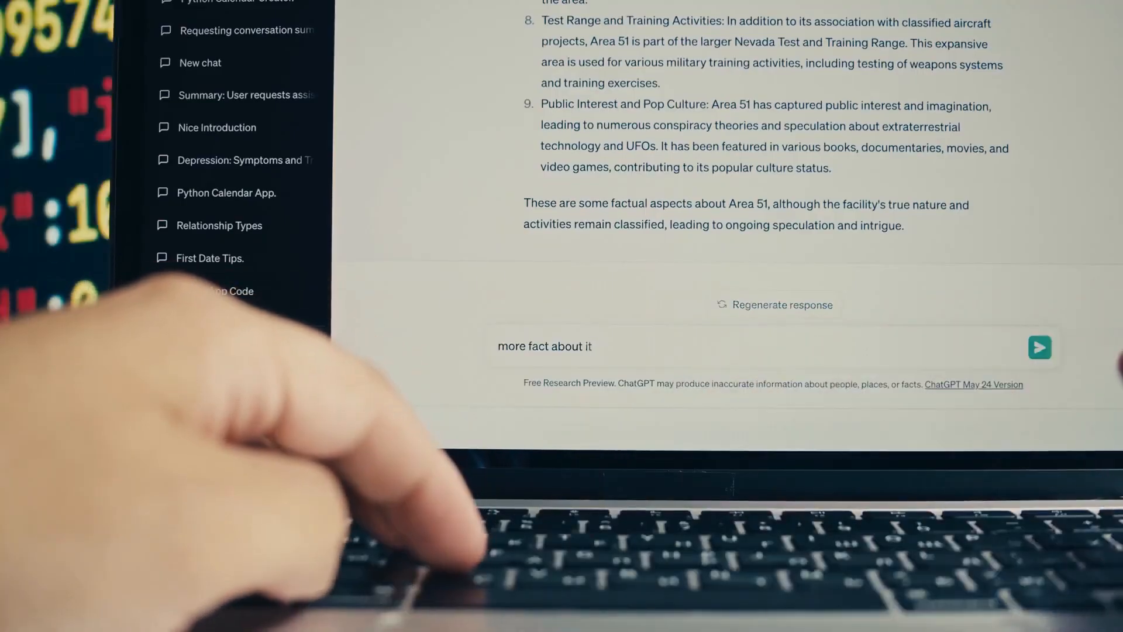
click(1040, 348)
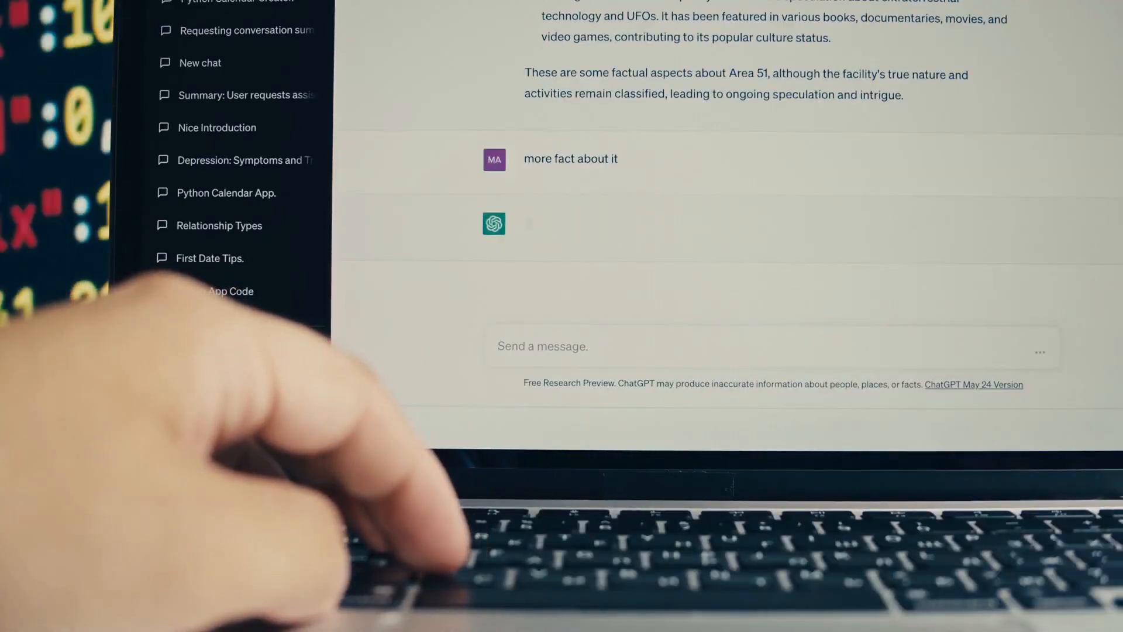